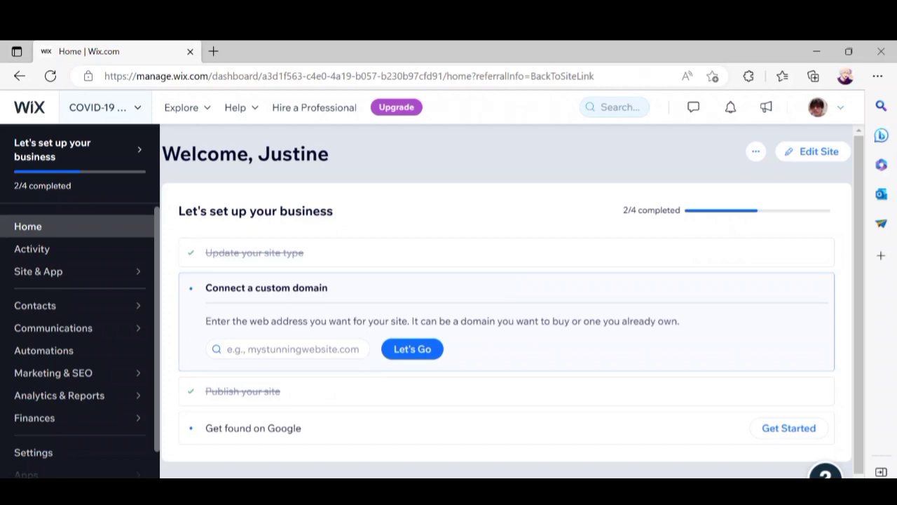
# Go from the site dashboard to the Wix Account Settings page via the profile avatar menu.
pyautogui.click(844, 107)
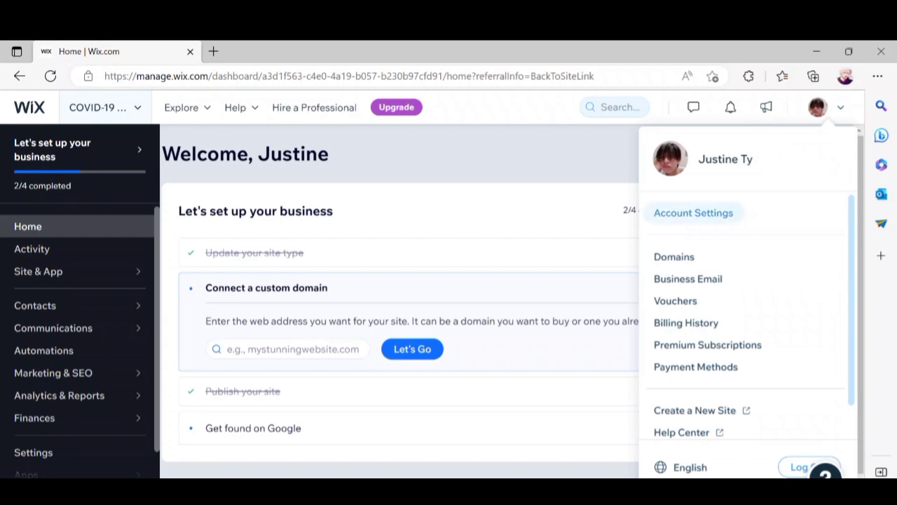
pyautogui.click(693, 213)
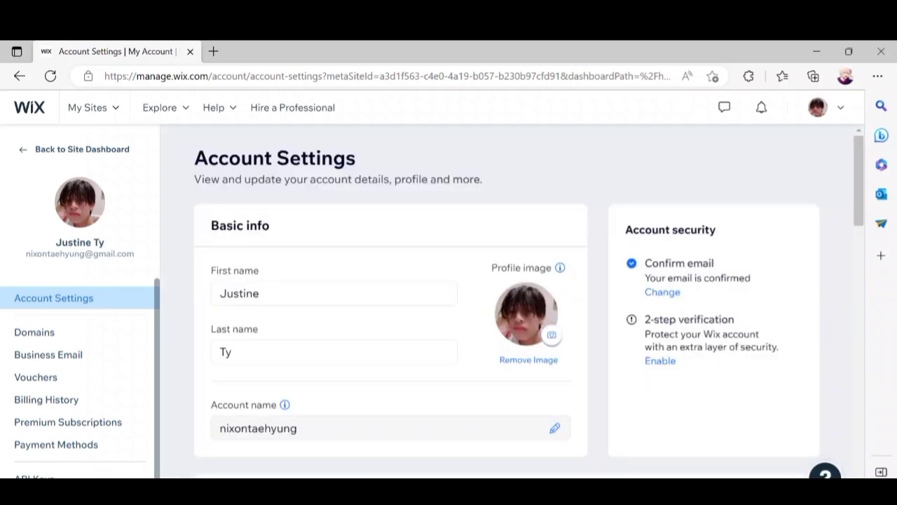
# Reach the Login info section and start editing the Account email.
pyautogui.scroll(-3)
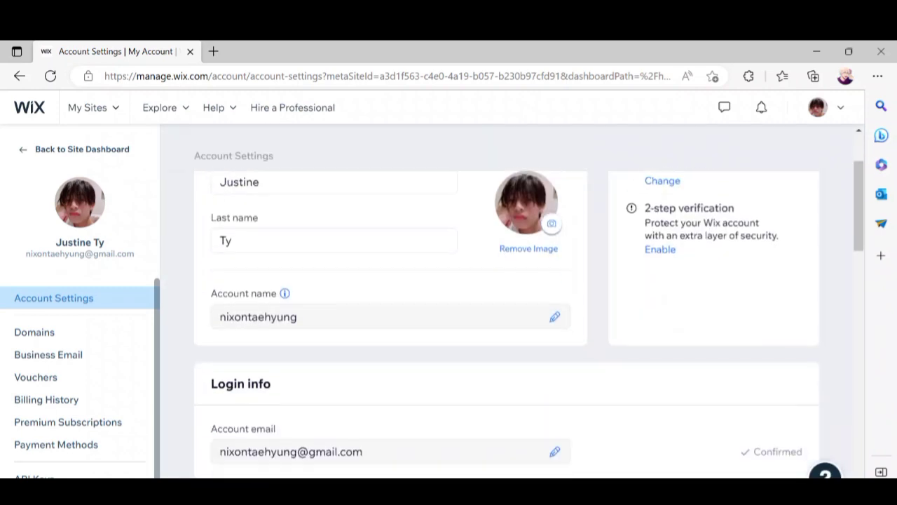
pyautogui.scroll(-3)
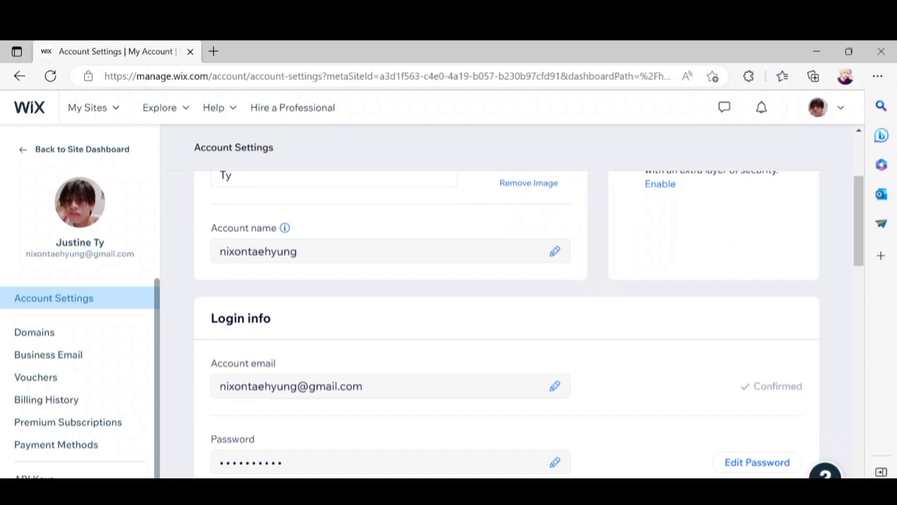
pyautogui.scroll(-3)
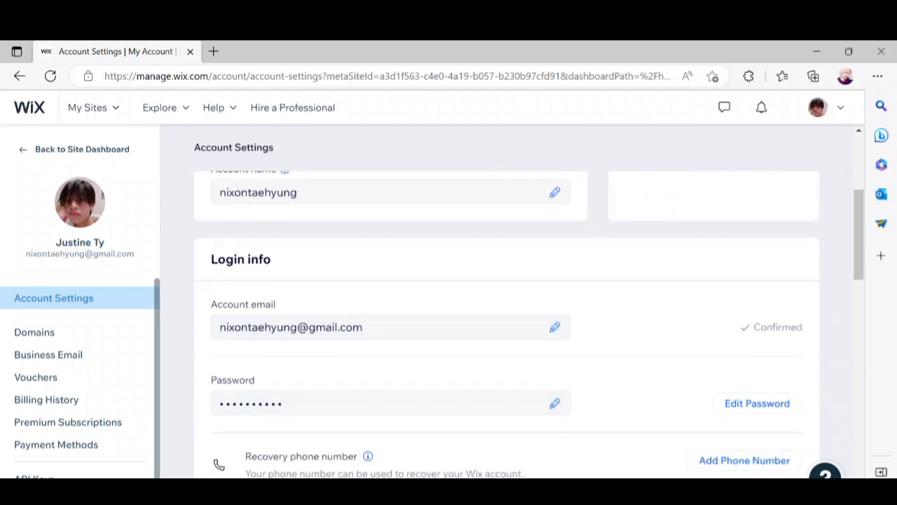
pyautogui.click(555, 327)
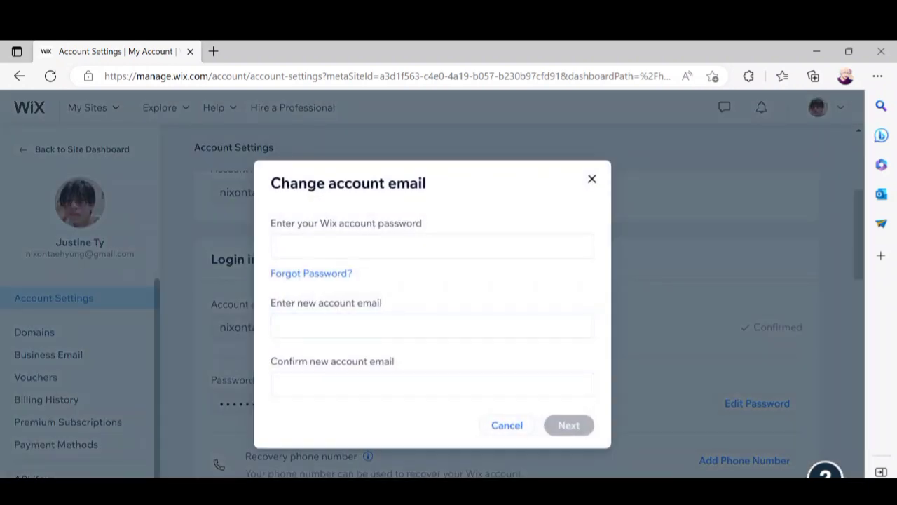
# Enter the account password and the new email in both fields, then submit with Next.
pyautogui.click(432, 245)
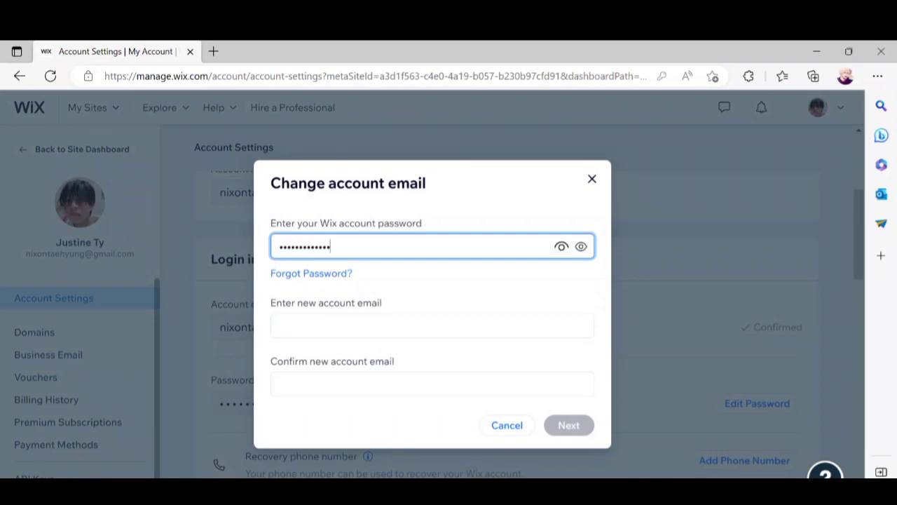
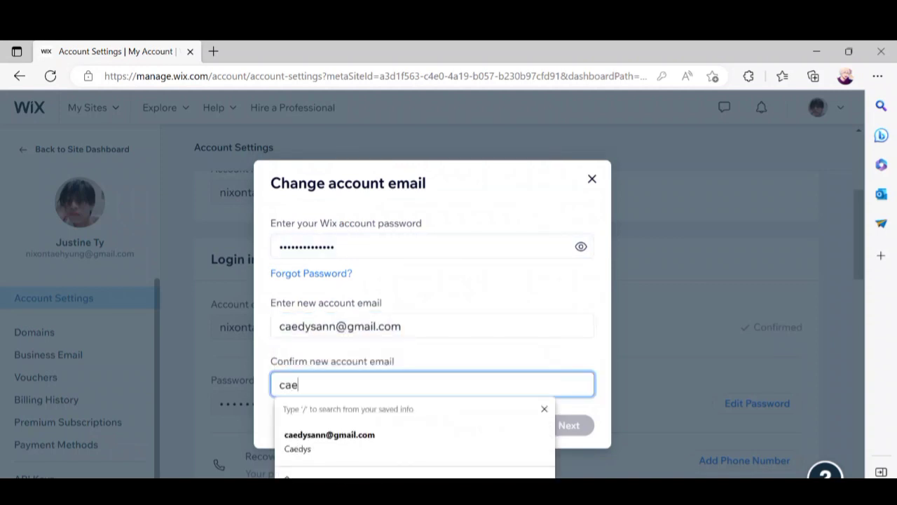
pyautogui.click(330, 434)
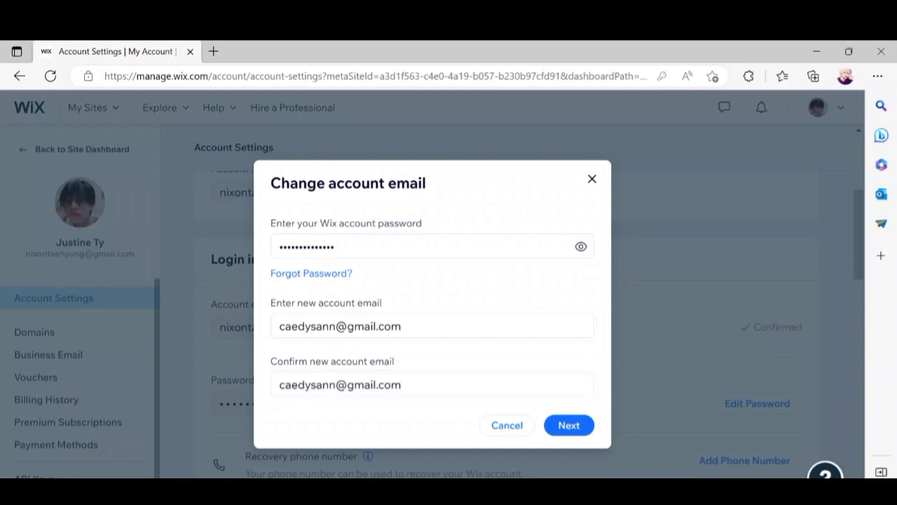
pyautogui.click(569, 425)
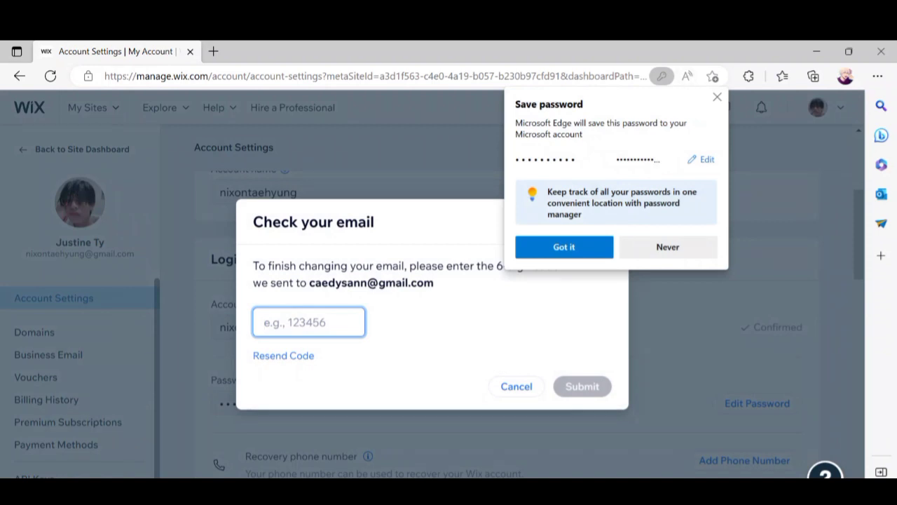